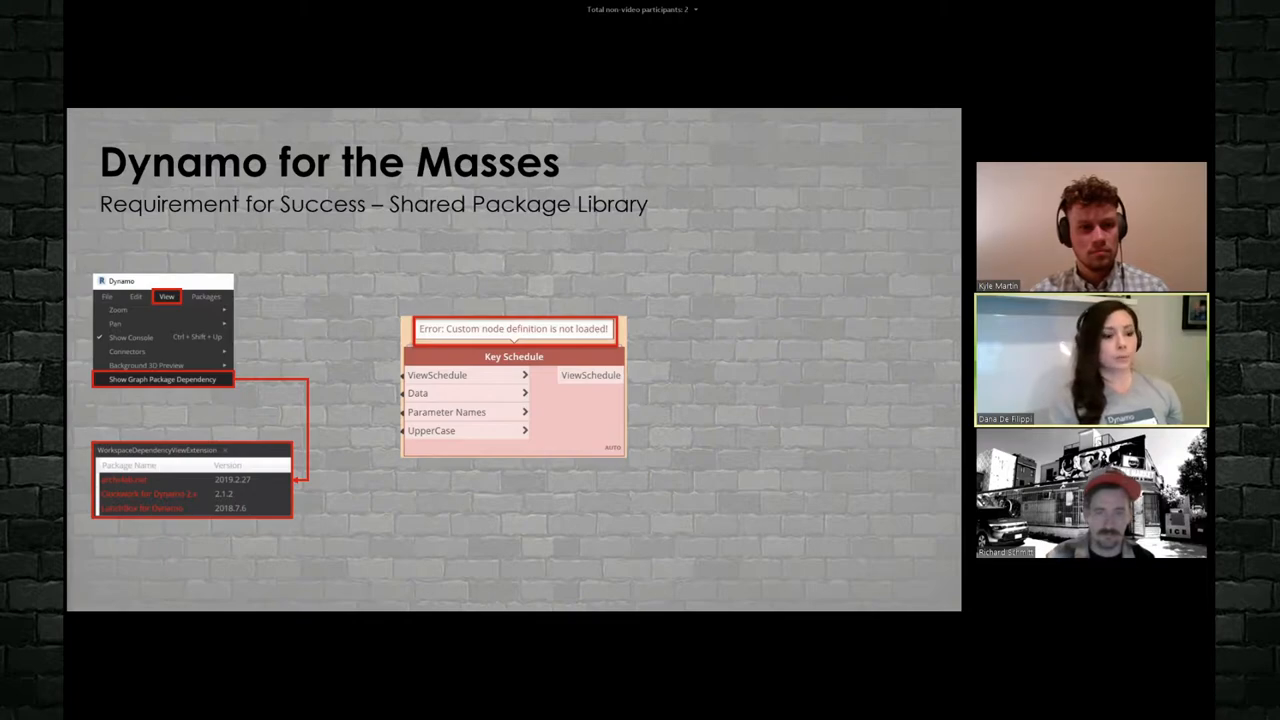
pyautogui.click(870, 296)
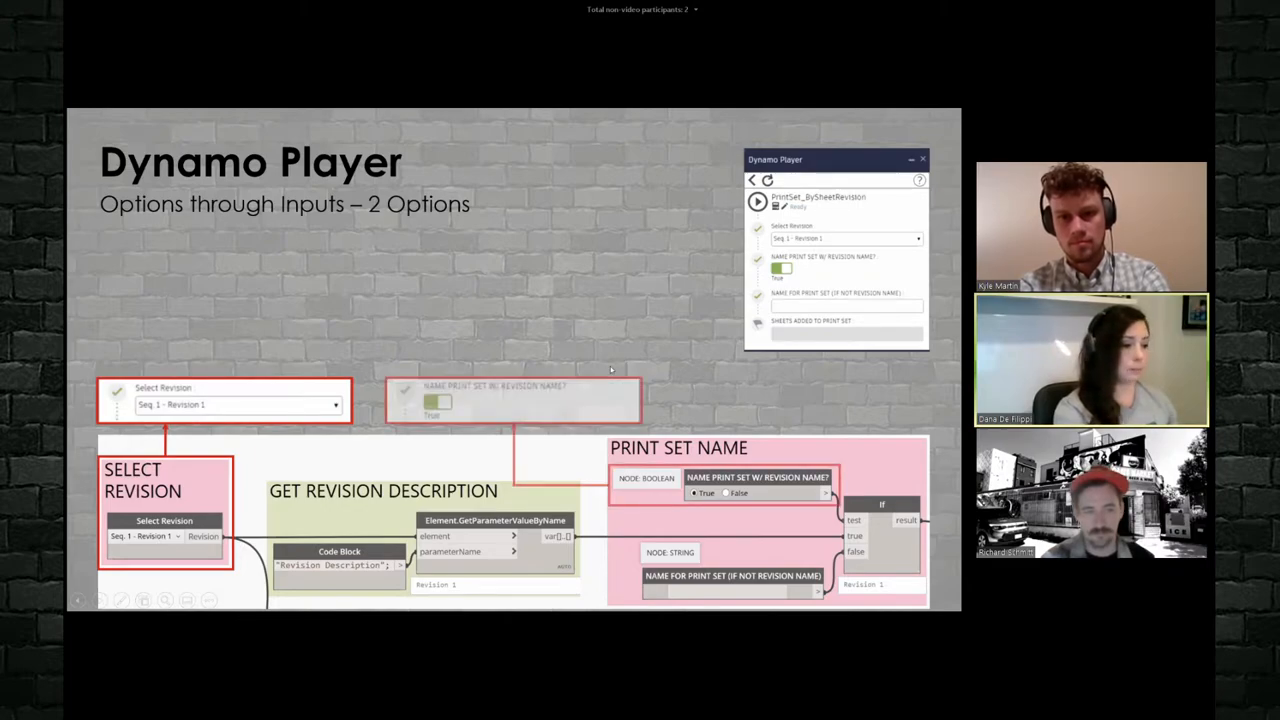
pyautogui.click(436, 402)
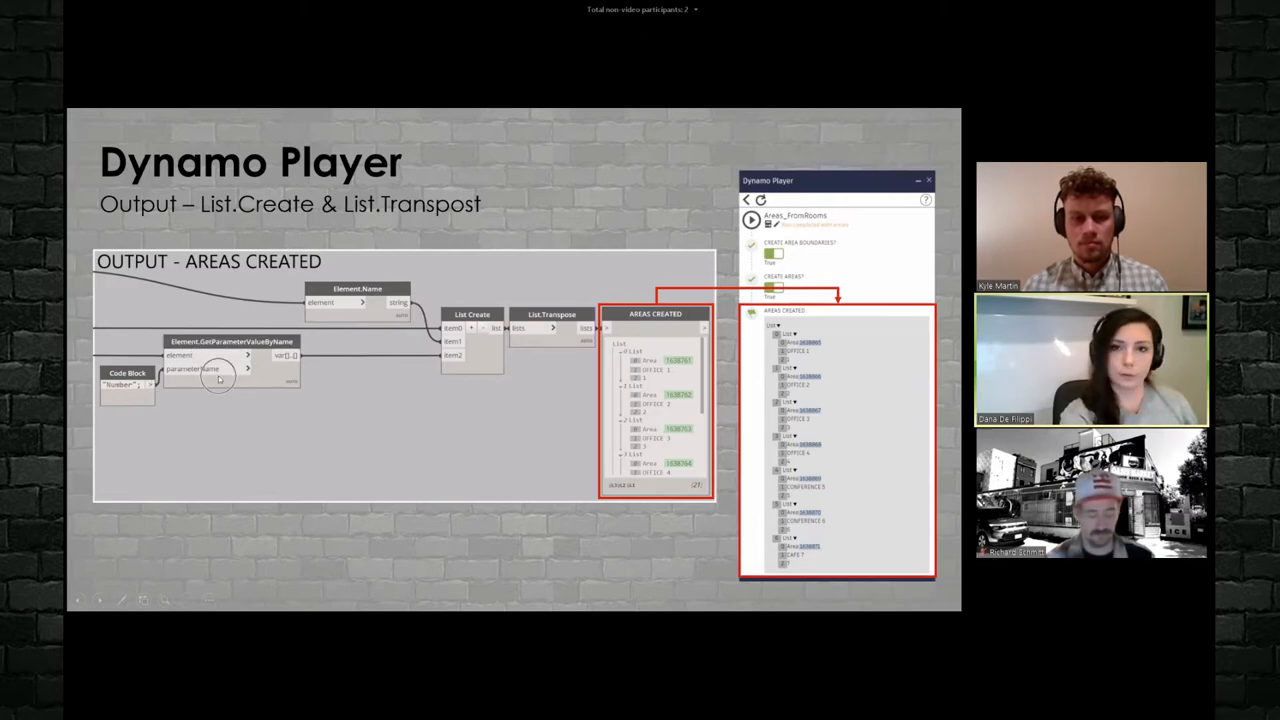
pyautogui.moveTo(480, 344)
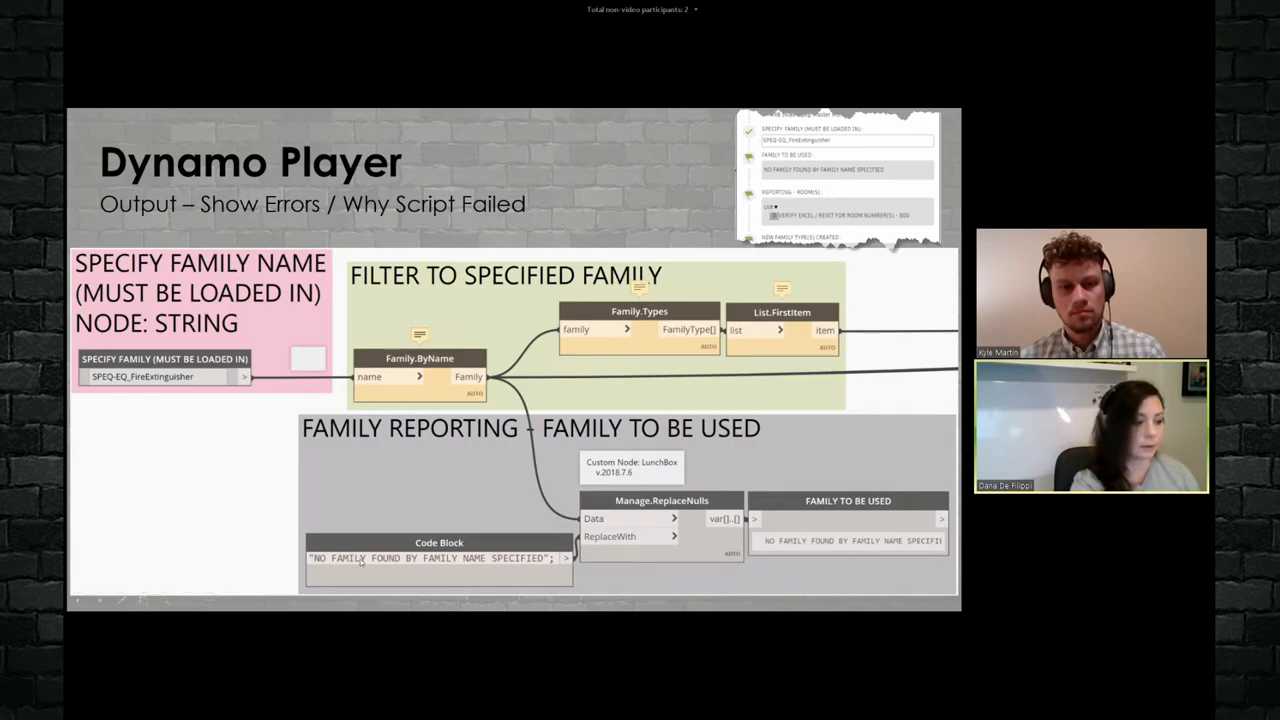
pyautogui.moveTo(208, 542)
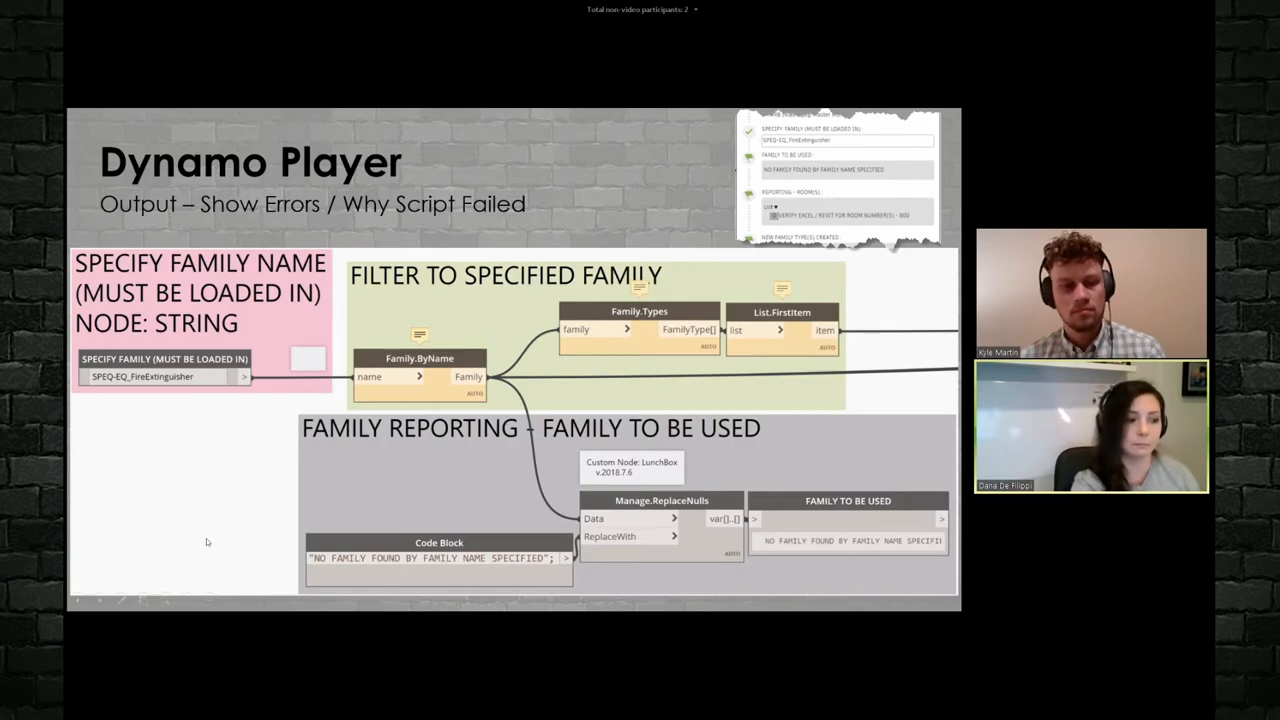